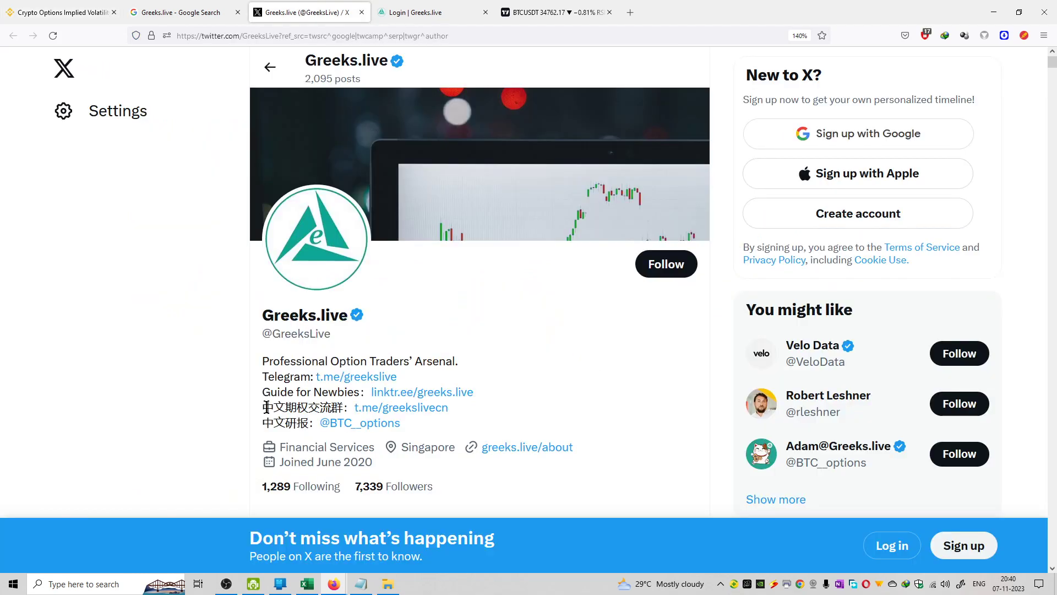
Review the Greeks.live pinned post, then view the top of the Crypto Options Implied Volatility article.
{"action": "scroll", "scroll_direction": "down", "scroll_amount": 3}
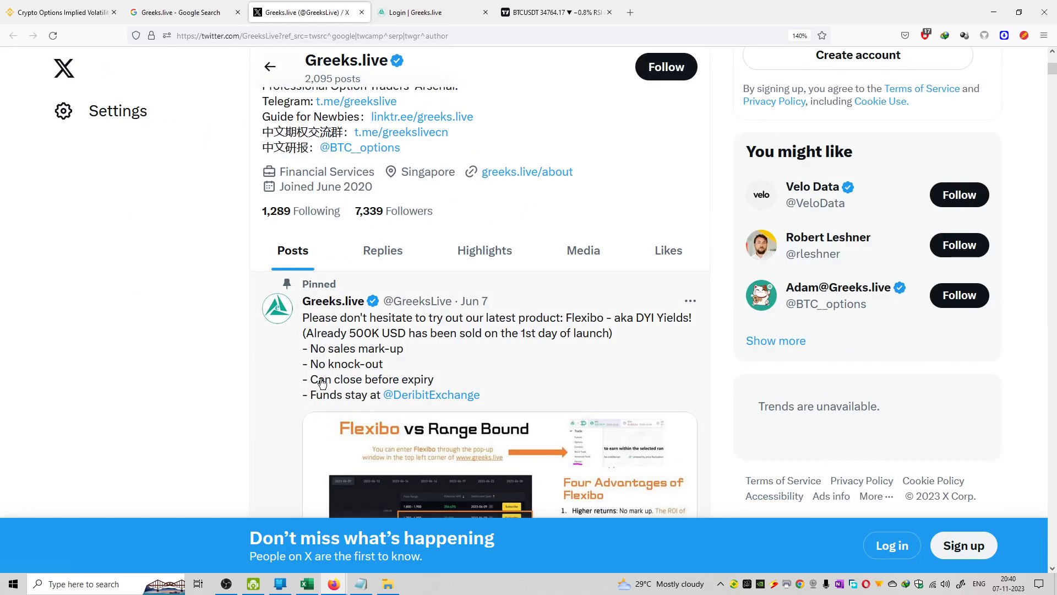
{"action": "scroll", "scroll_direction": "up", "scroll_amount": 3}
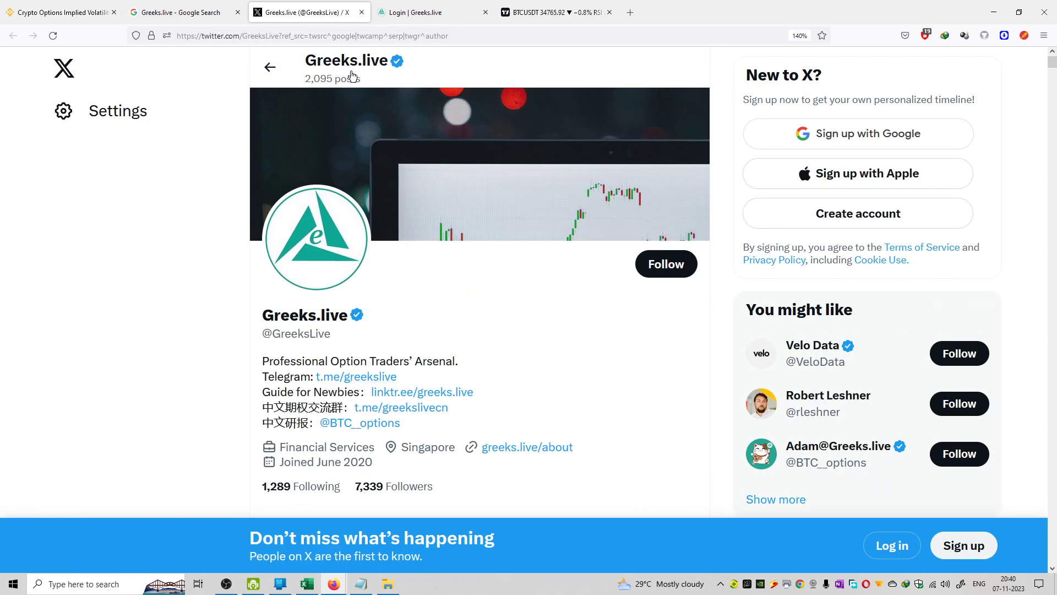
{"action": "scroll", "scroll_direction": "down", "scroll_amount": 3}
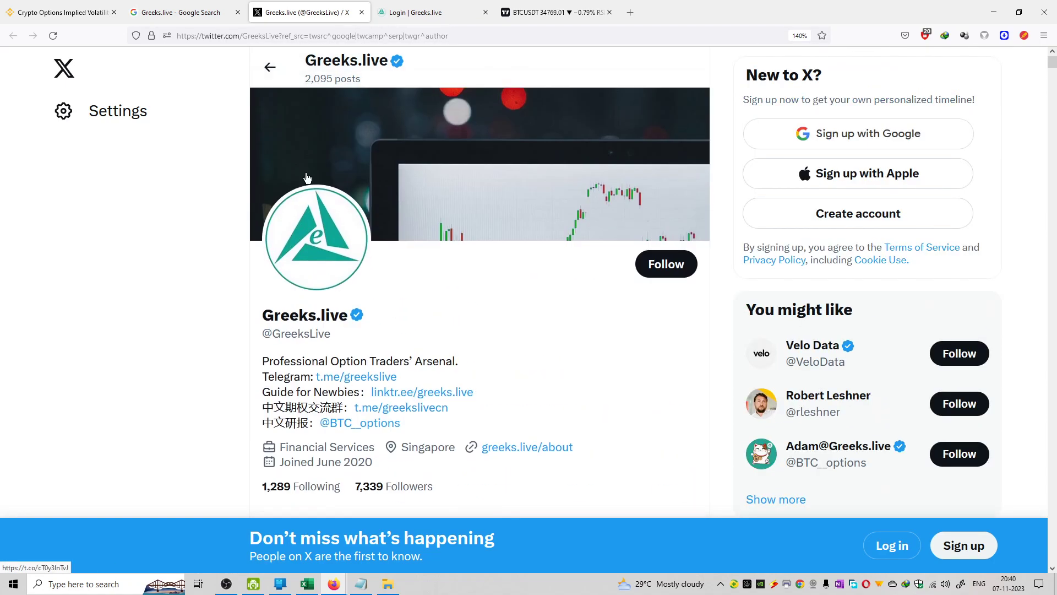
{"action": "left_click", "coordinate": [61, 12]}
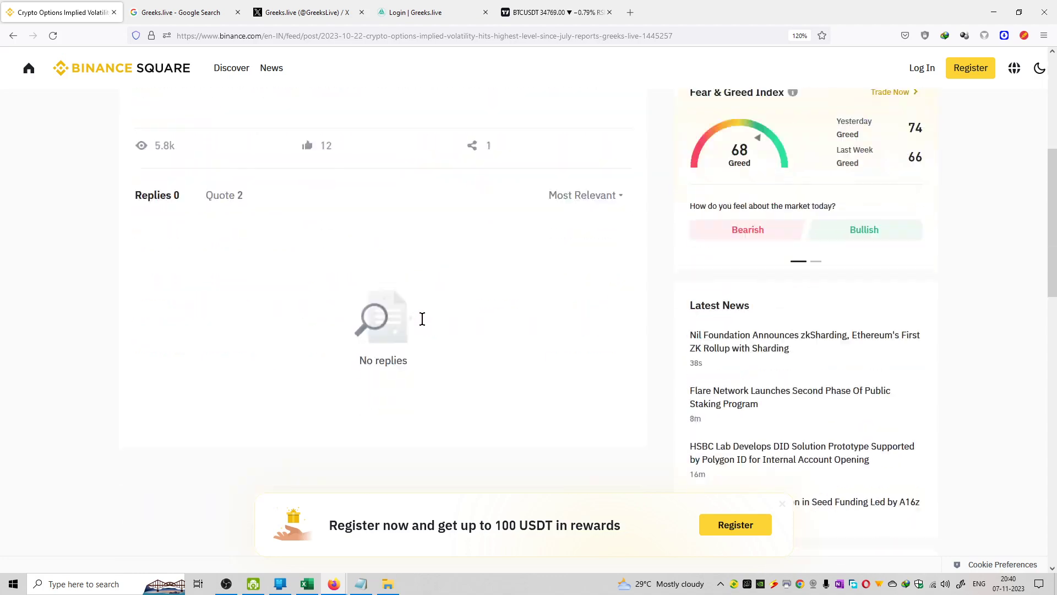
{"action": "scroll", "scroll_direction": "up", "scroll_amount": 3}
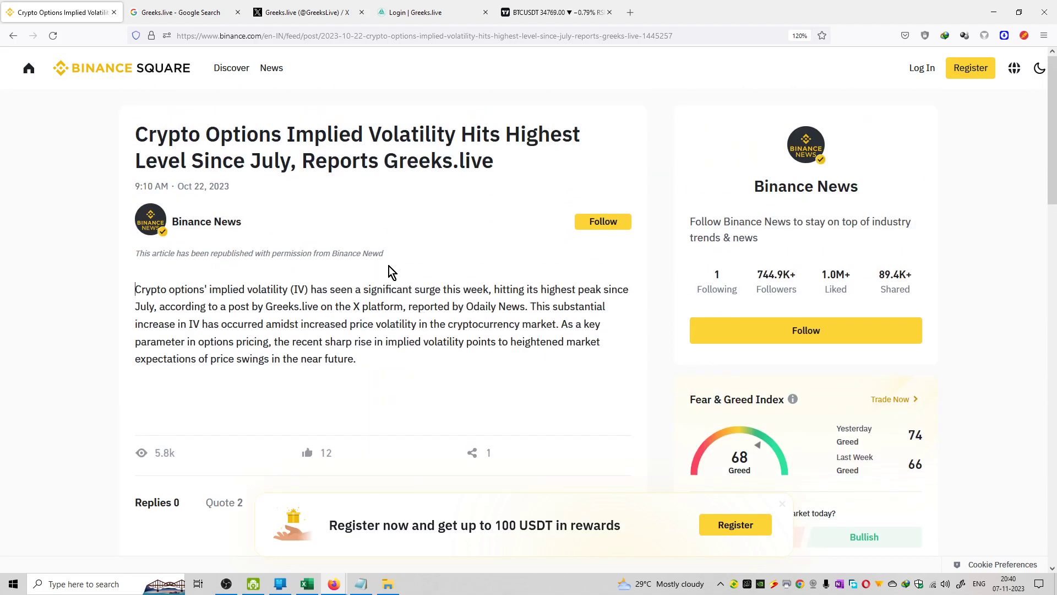